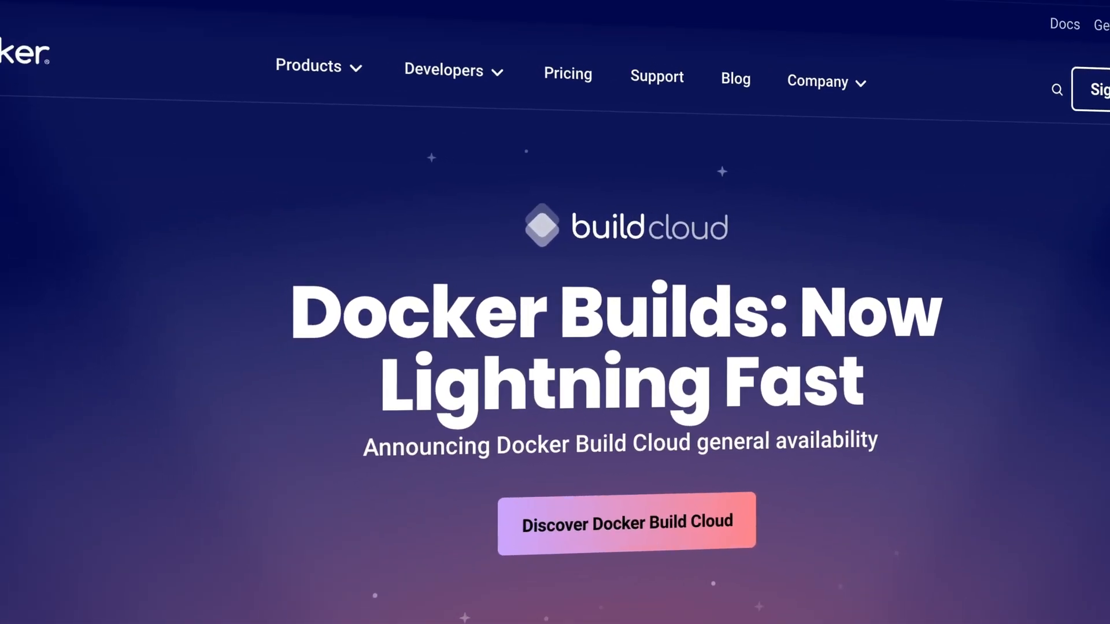
Step: Confirm Docker Desktop is running from the menu-bar whale and go to its Dashboard
scroll(down, 3)
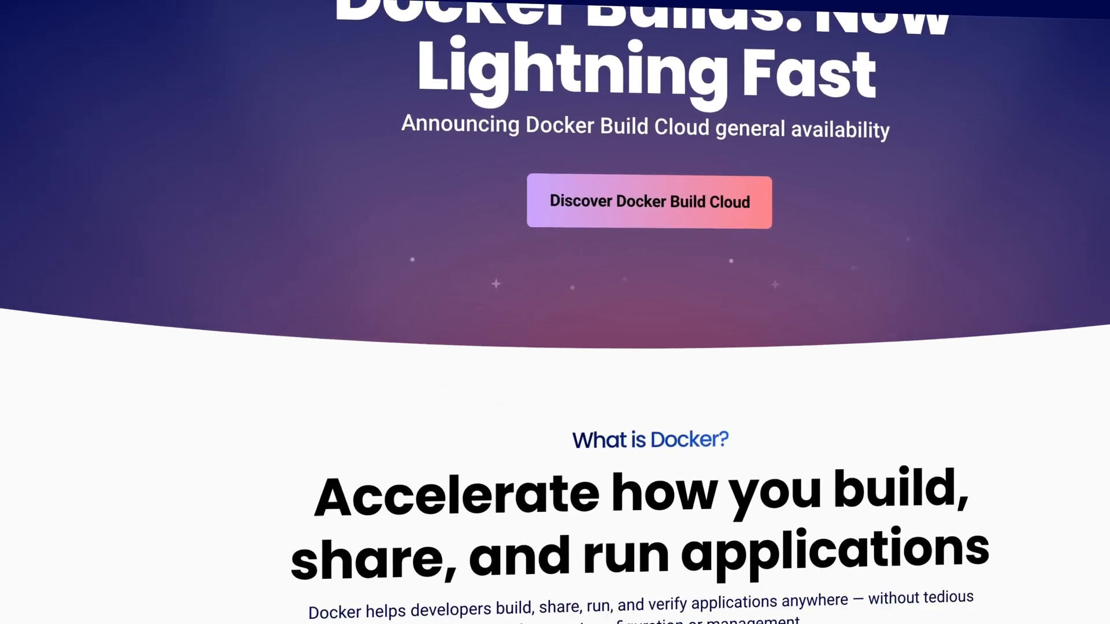
scroll(down, 3)
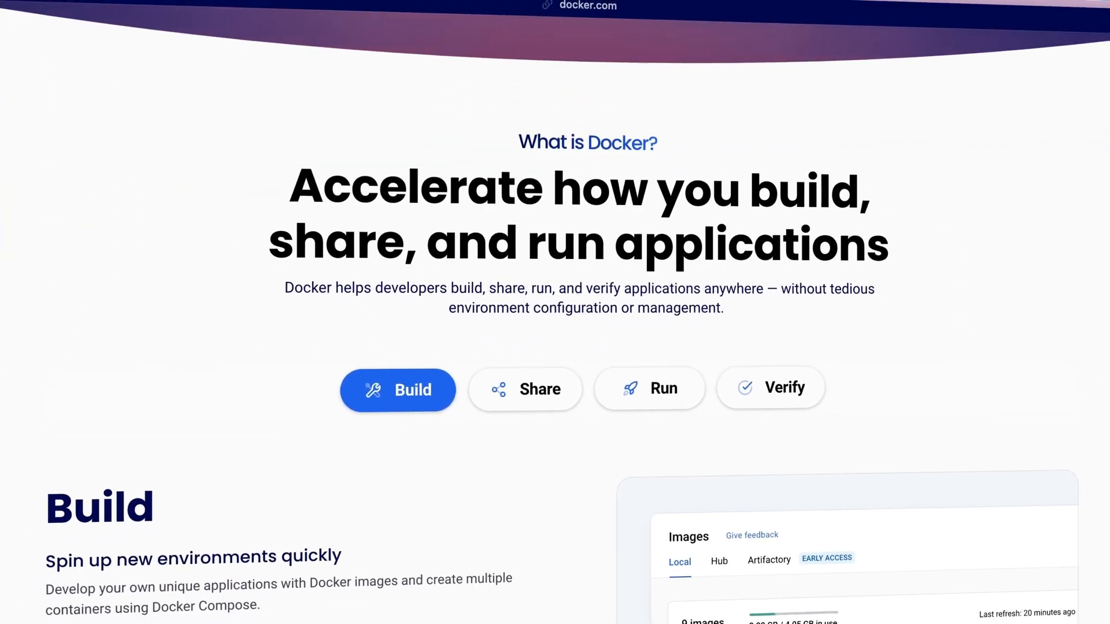
click(751, 11)
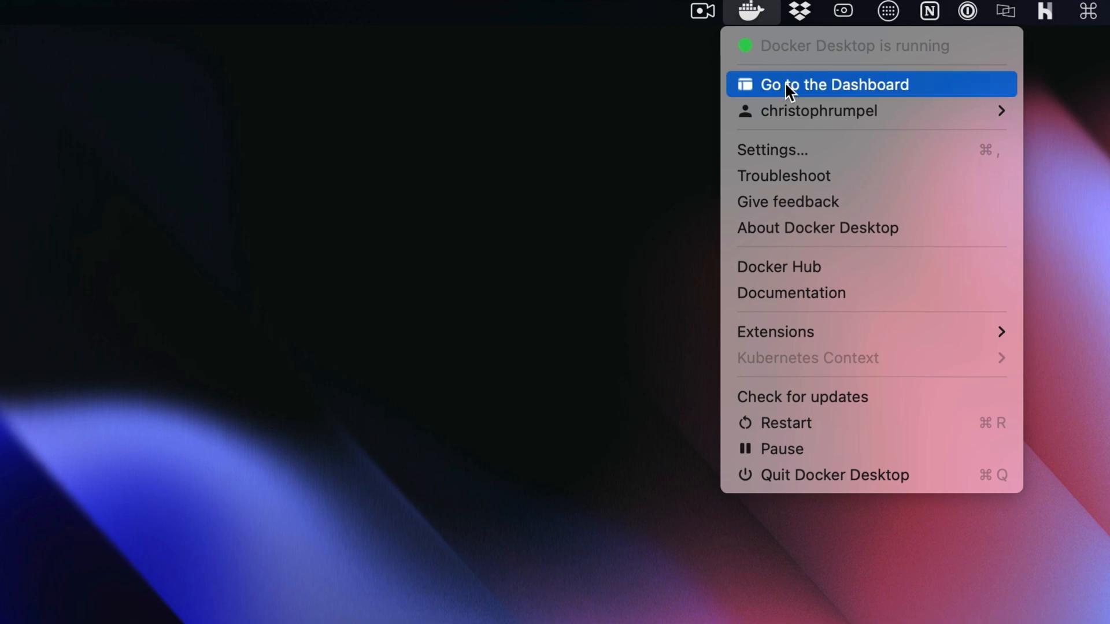
click(835, 85)
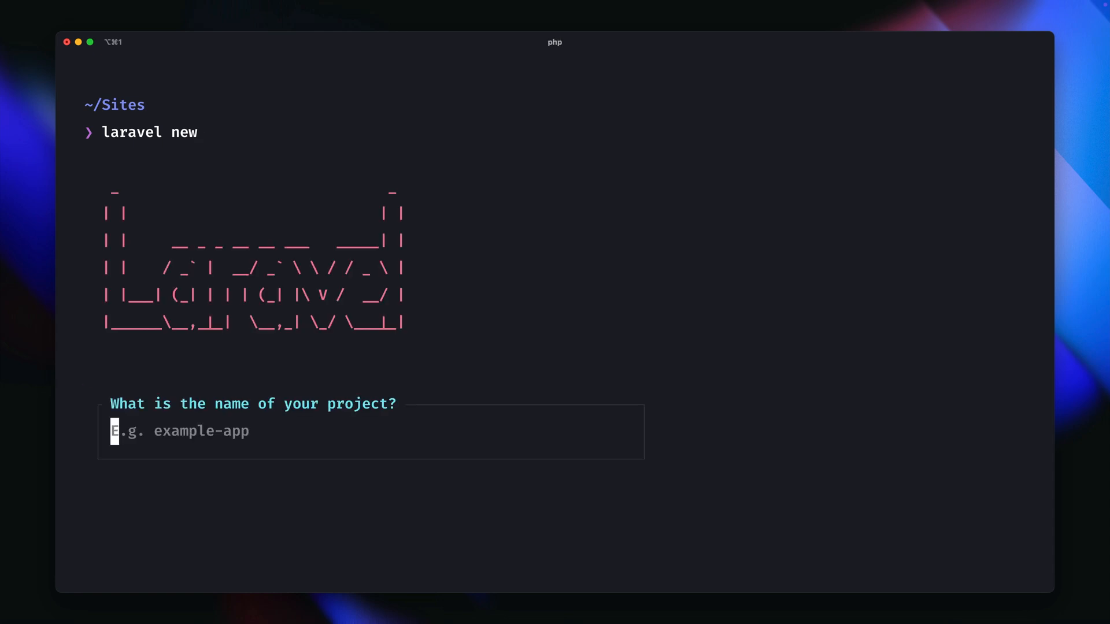
Step: Name the new Laravel project laravel-with-sail and run ./vendor/bin/sail up inside it
text(laravel-with-sail)
text(./vendor/bin/s)
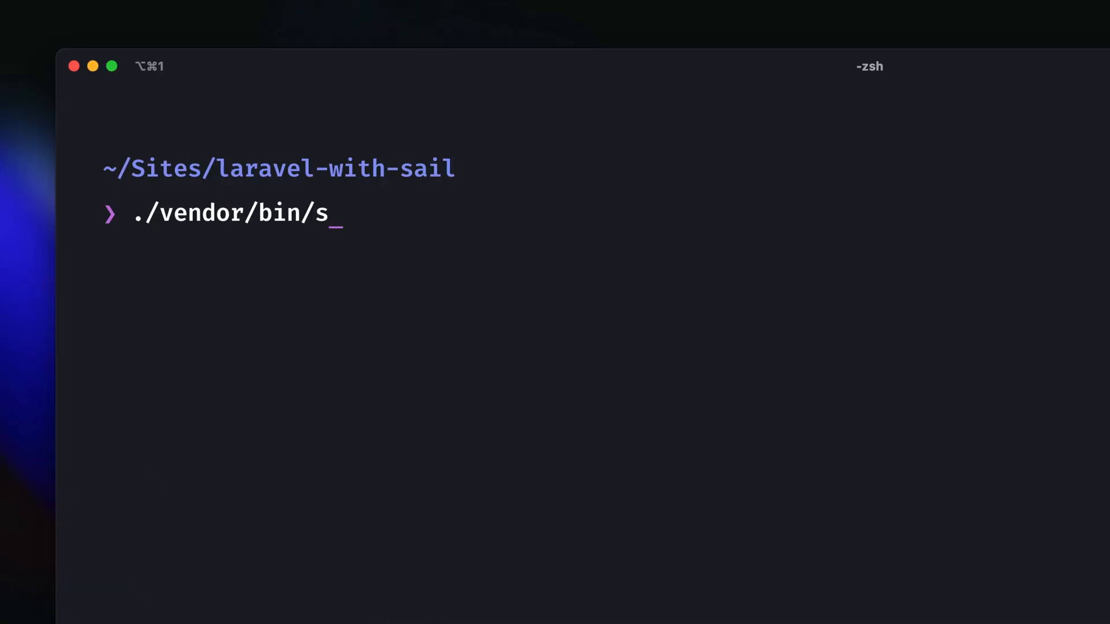
text(ail up)
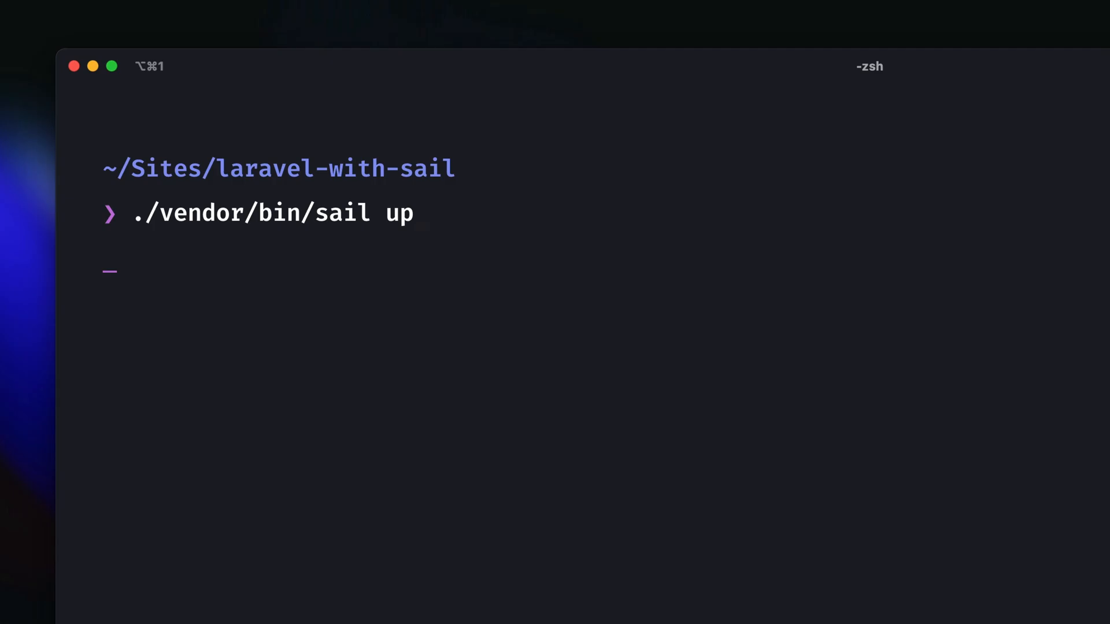